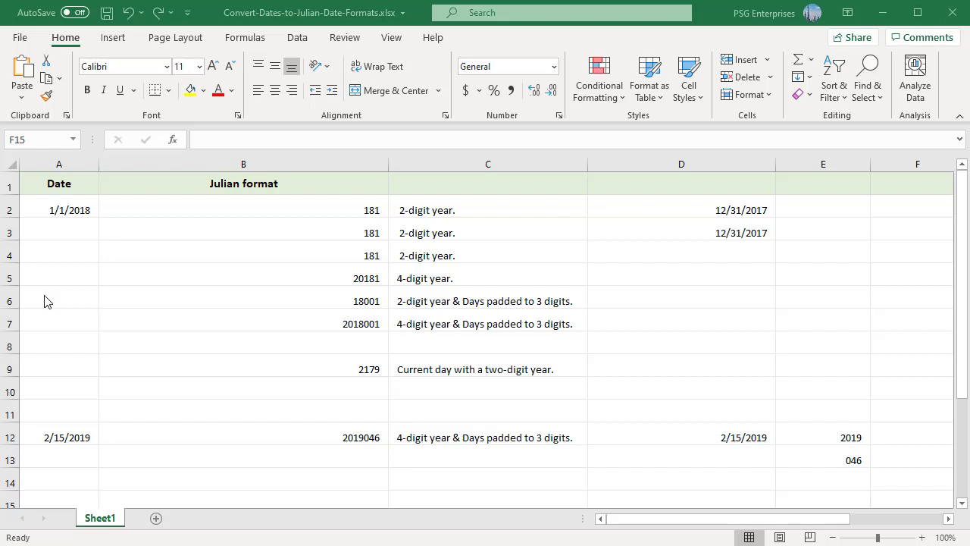
{"action": "mouse_move", "coordinate": [88, 223]}
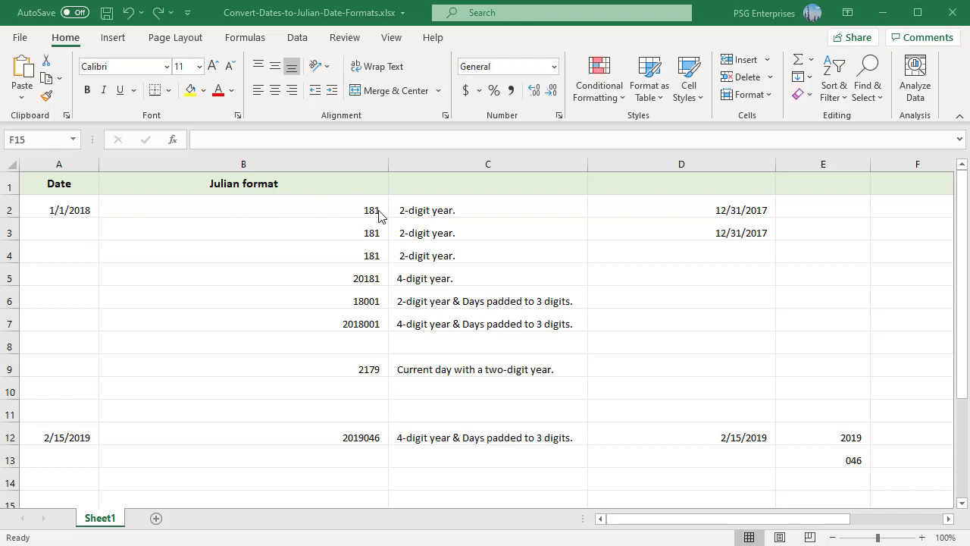
{"action": "double_click", "coordinate": [243, 209]}
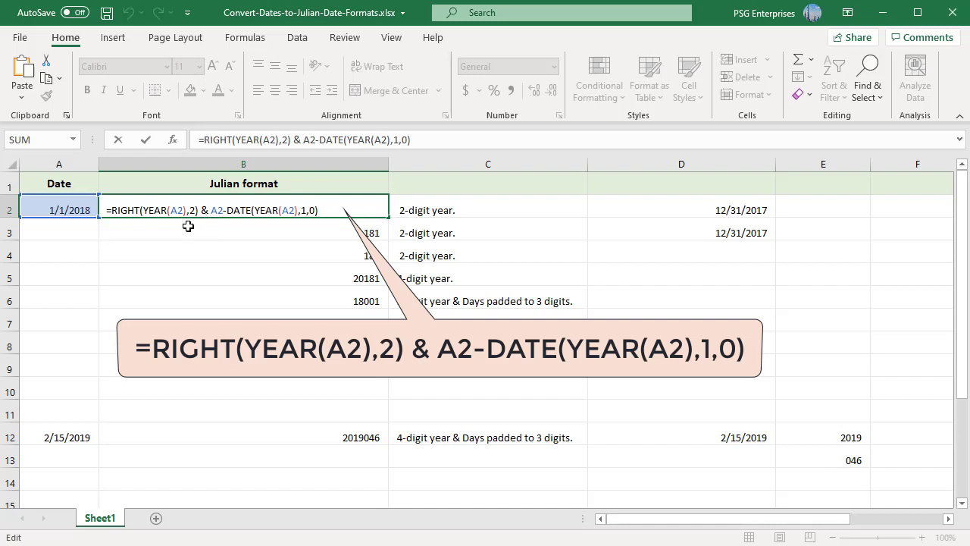
{"action": "mouse_move", "coordinate": [185, 221]}
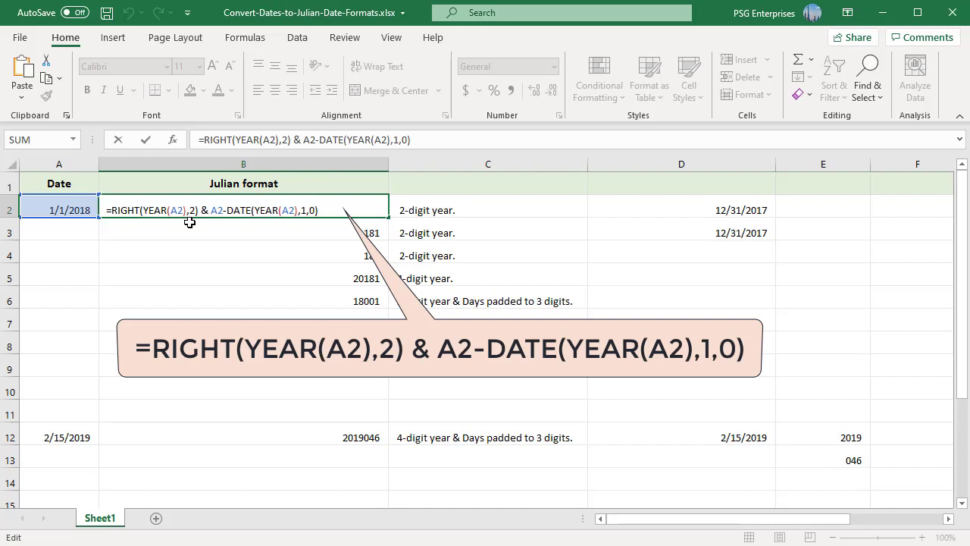
{"action": "mouse_move", "coordinate": [215, 225]}
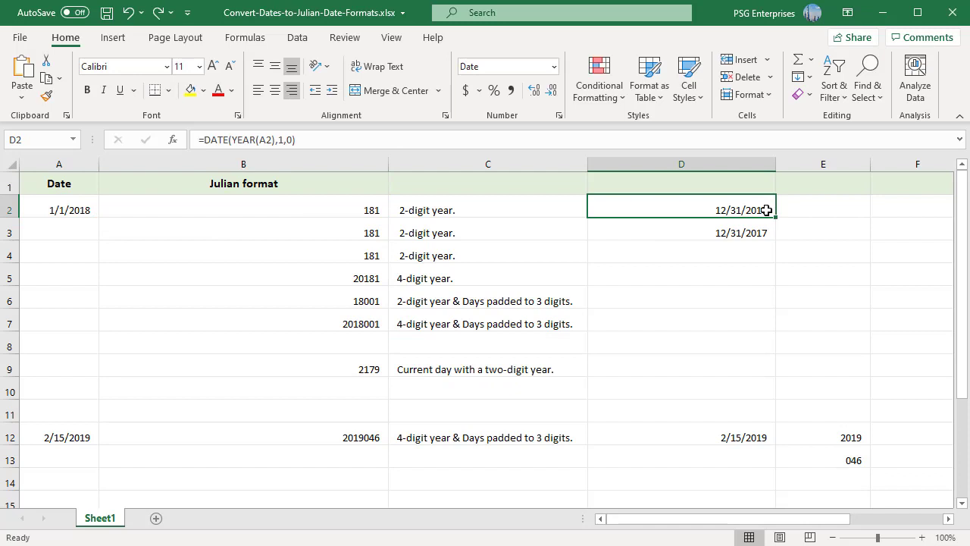
{"action": "double_click", "coordinate": [681, 209]}
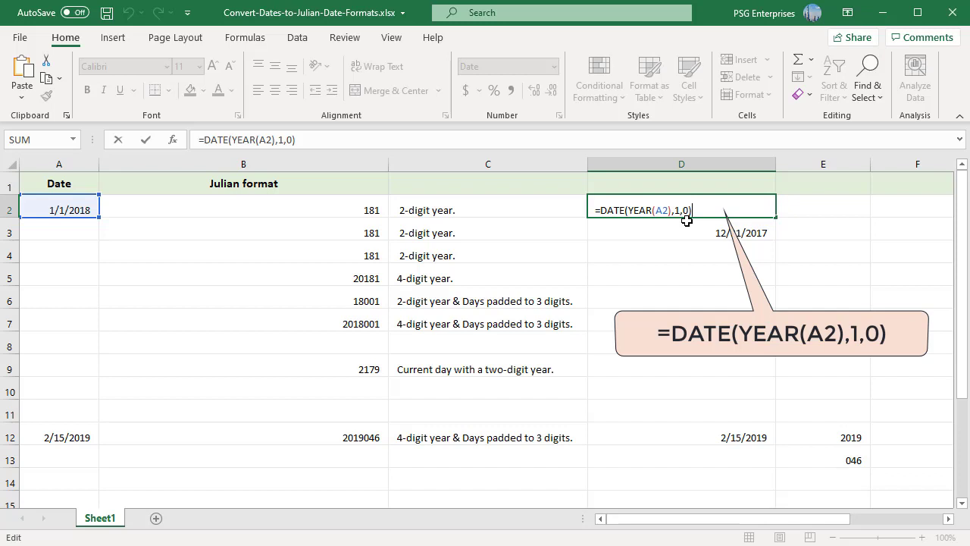
{"action": "mouse_move", "coordinate": [664, 221]}
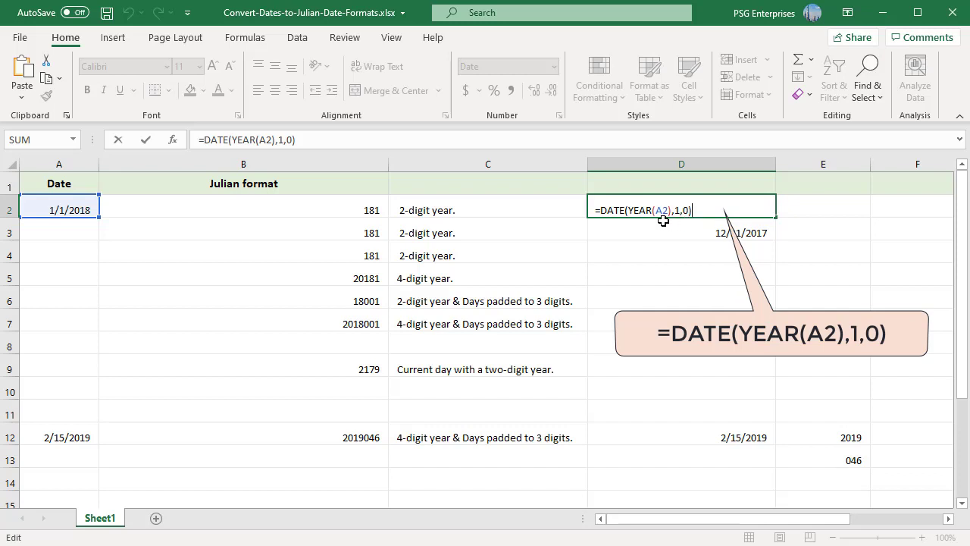
{"action": "key", "text": "Enter"}
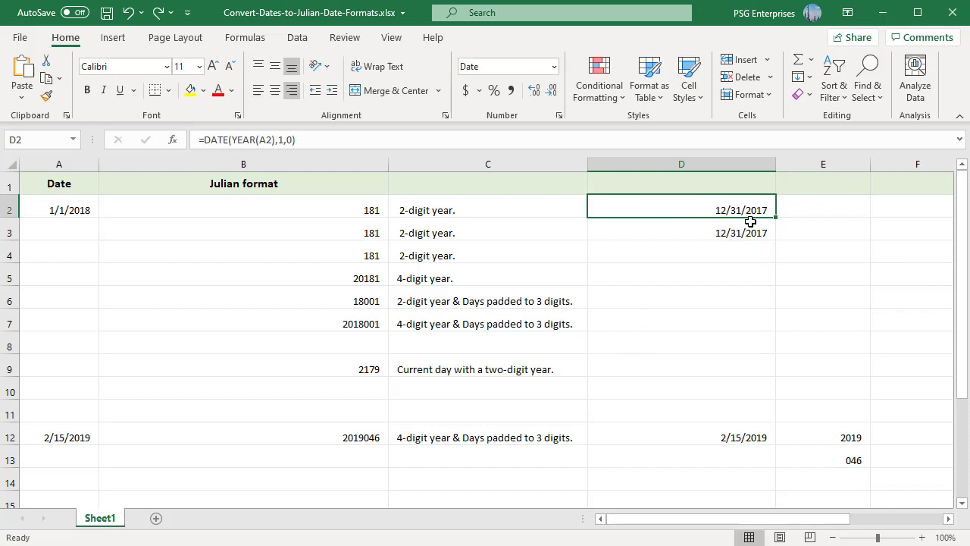
{"action": "mouse_move", "coordinate": [367, 209]}
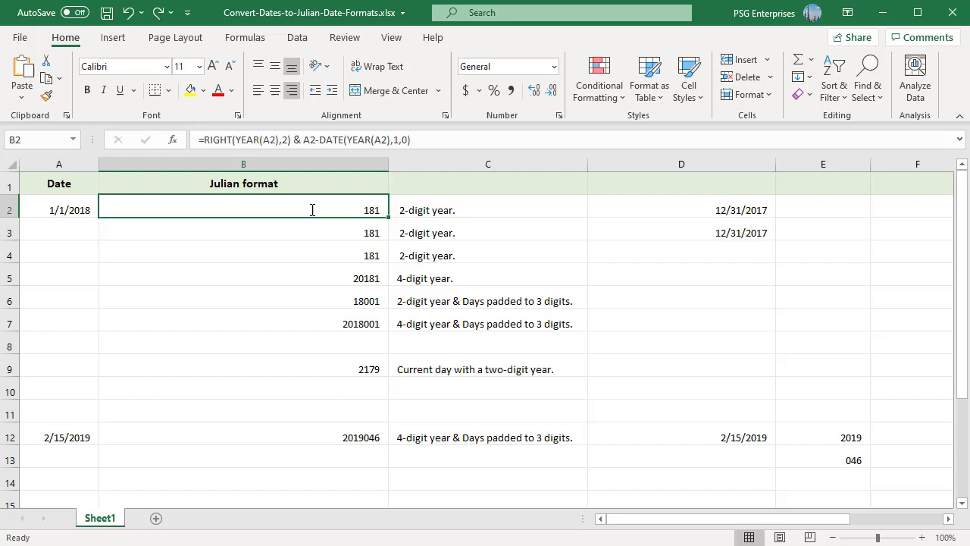
{"action": "mouse_move", "coordinate": [367, 221]}
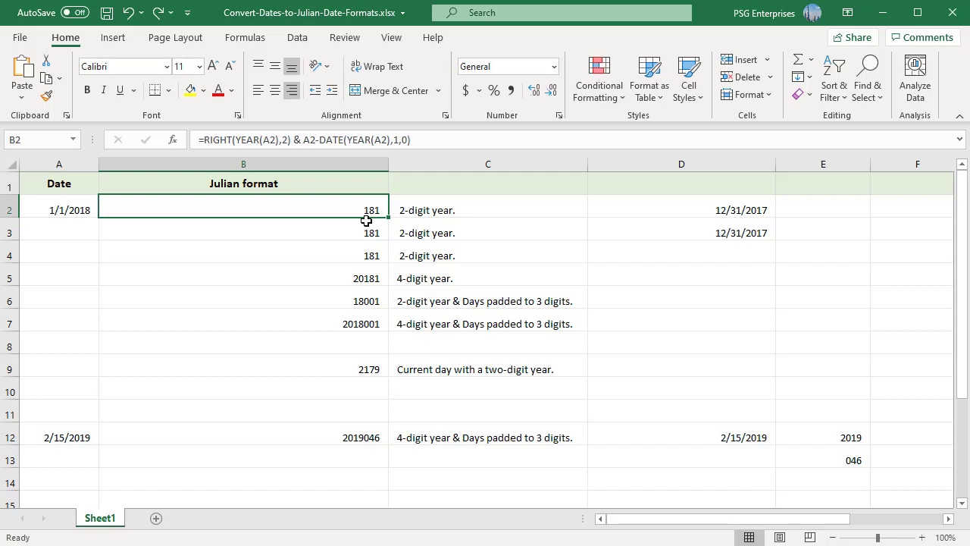
{"action": "mouse_move", "coordinate": [379, 221]}
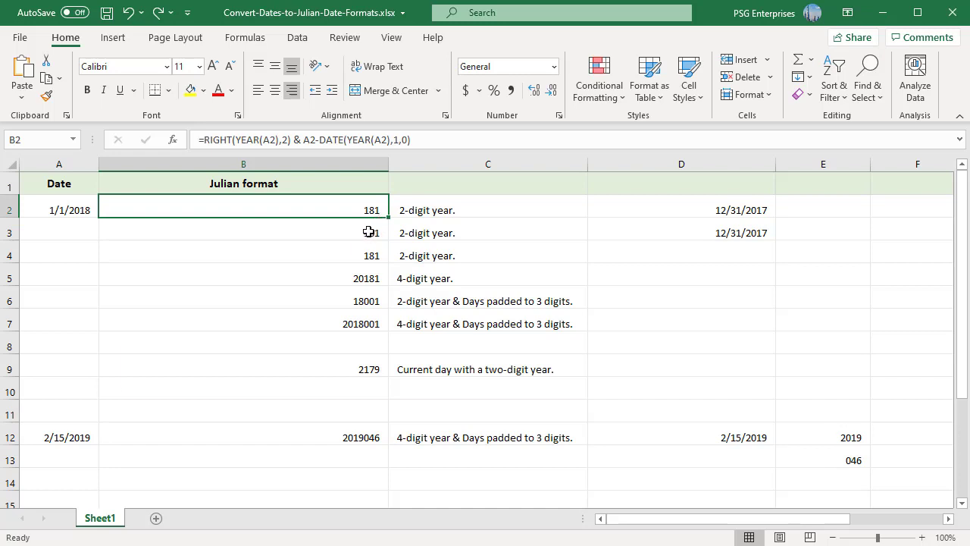
{"action": "left_click", "coordinate": [242, 233]}
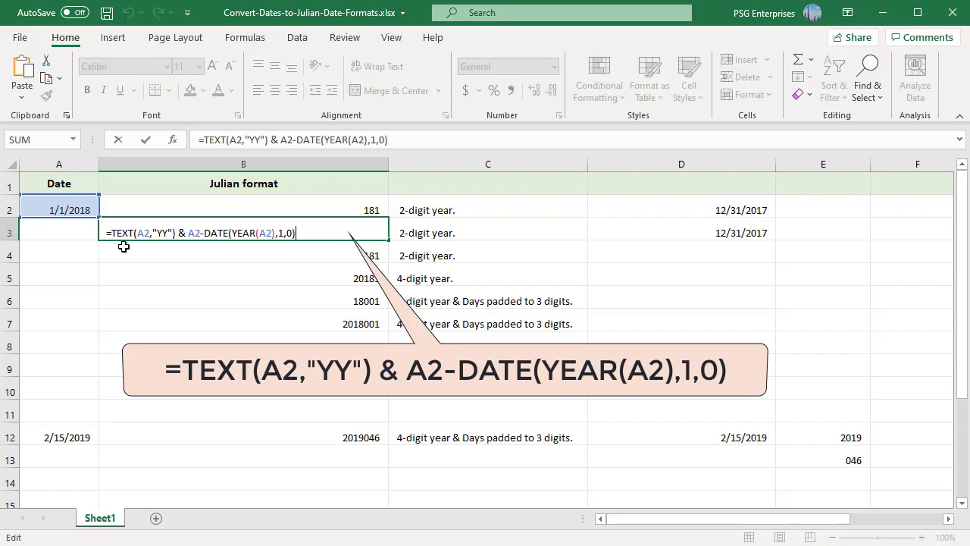
{"action": "key", "text": "Enter"}
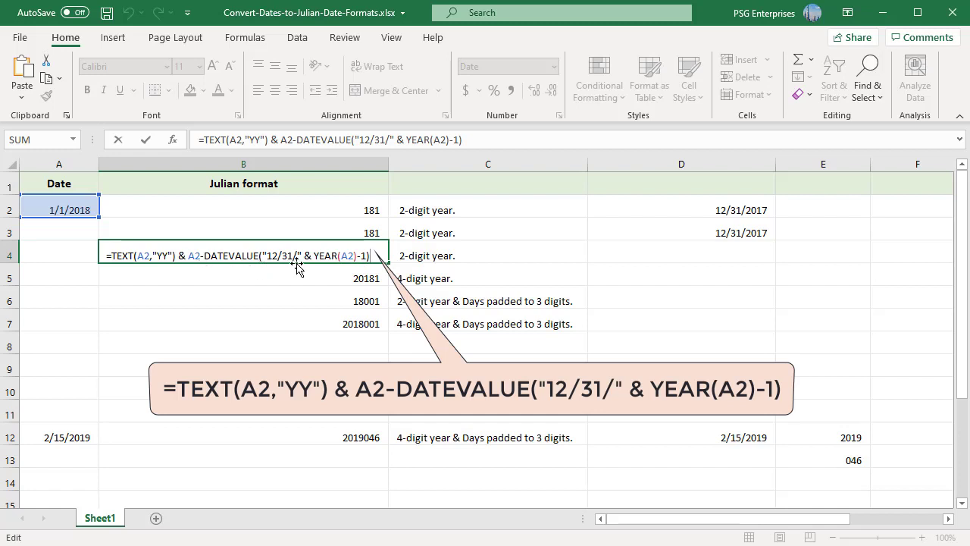
{"action": "mouse_move", "coordinate": [371, 267]}
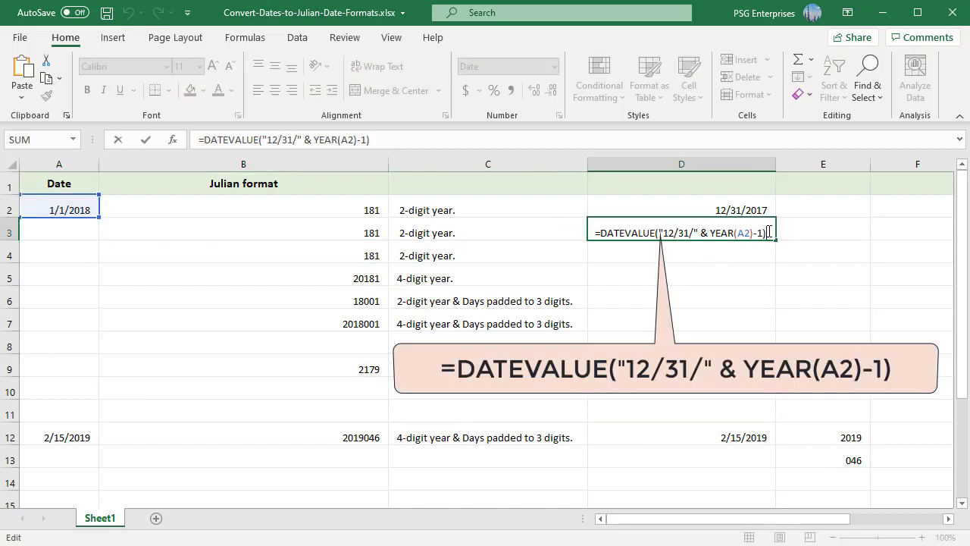
{"action": "mouse_move", "coordinate": [789, 246]}
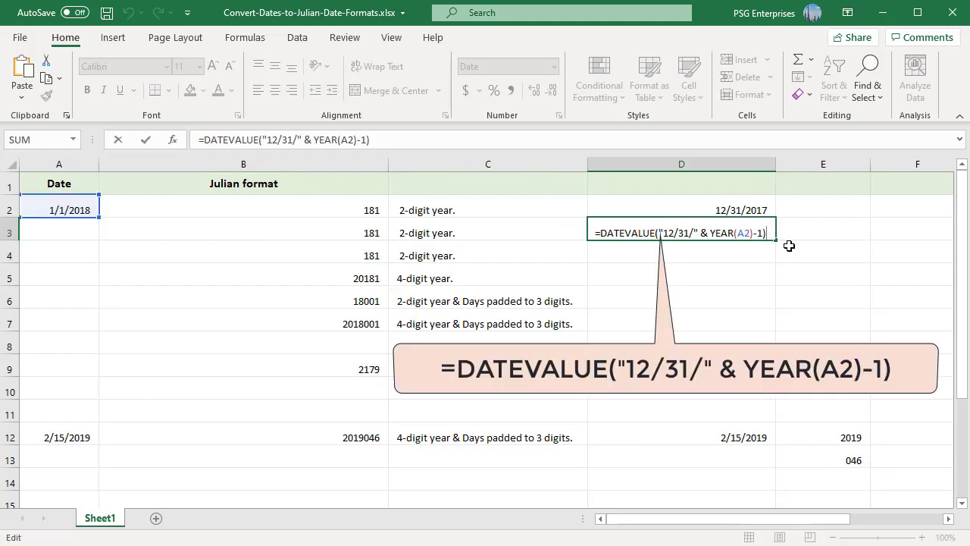
{"action": "mouse_move", "coordinate": [754, 252]}
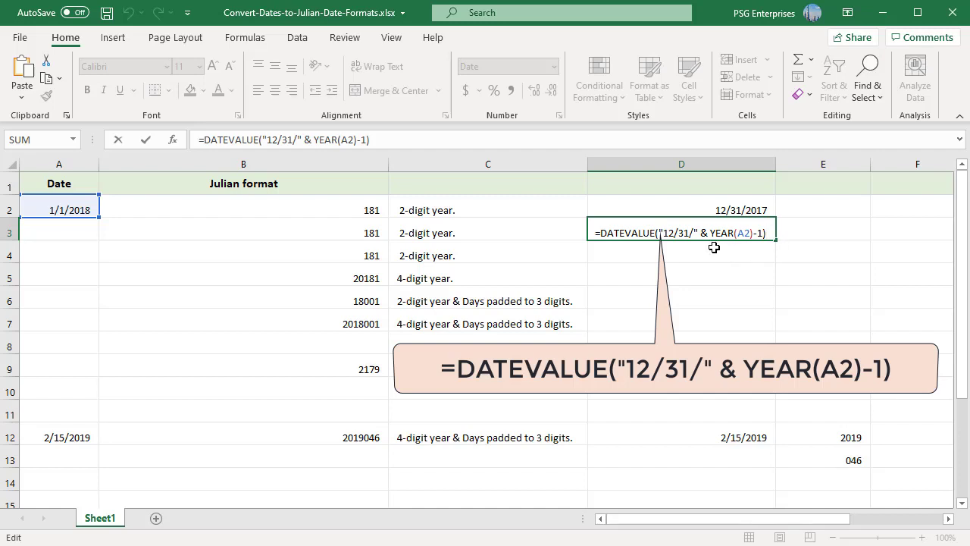
{"action": "mouse_move", "coordinate": [665, 250]}
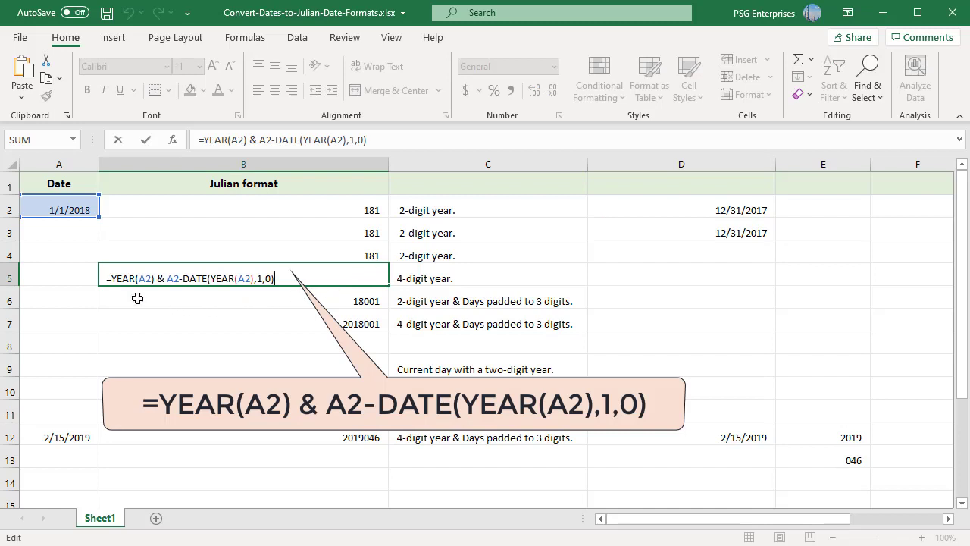
{"action": "mouse_move", "coordinate": [279, 294]}
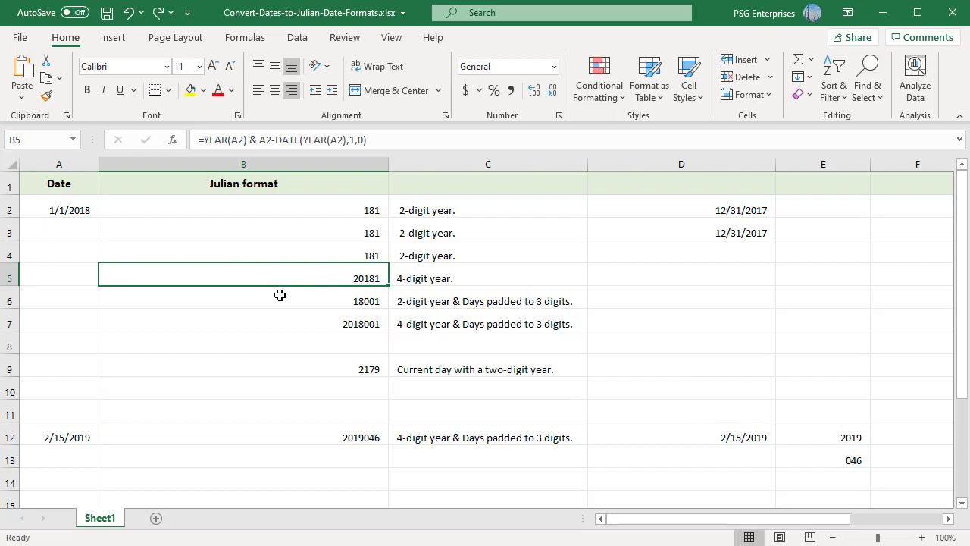
{"action": "left_click", "coordinate": [243, 300]}
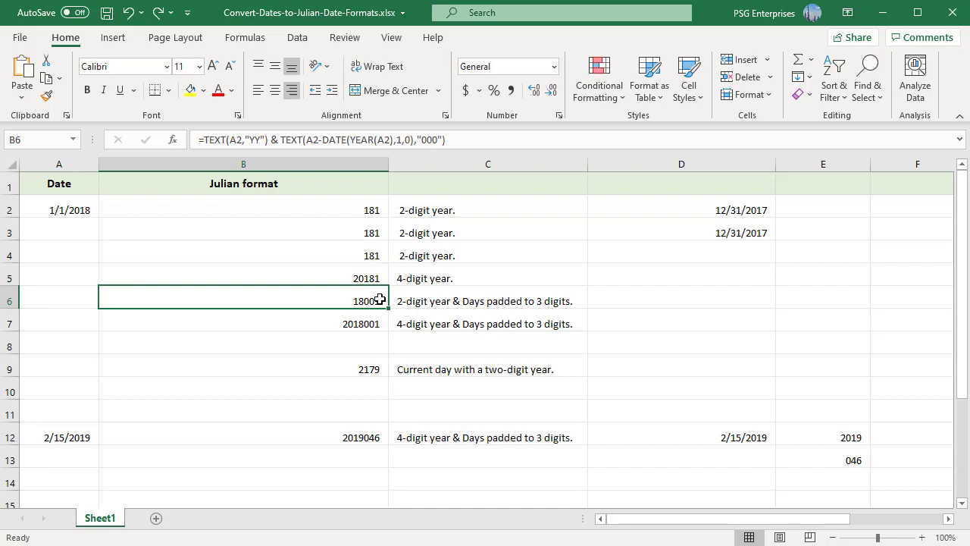
{"action": "double_click", "coordinate": [243, 300]}
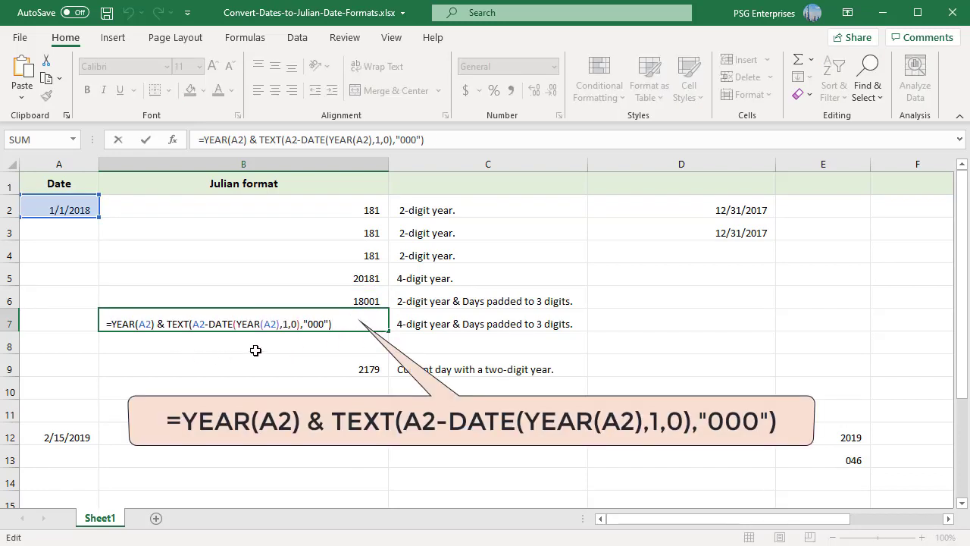
{"action": "mouse_move", "coordinate": [366, 339]}
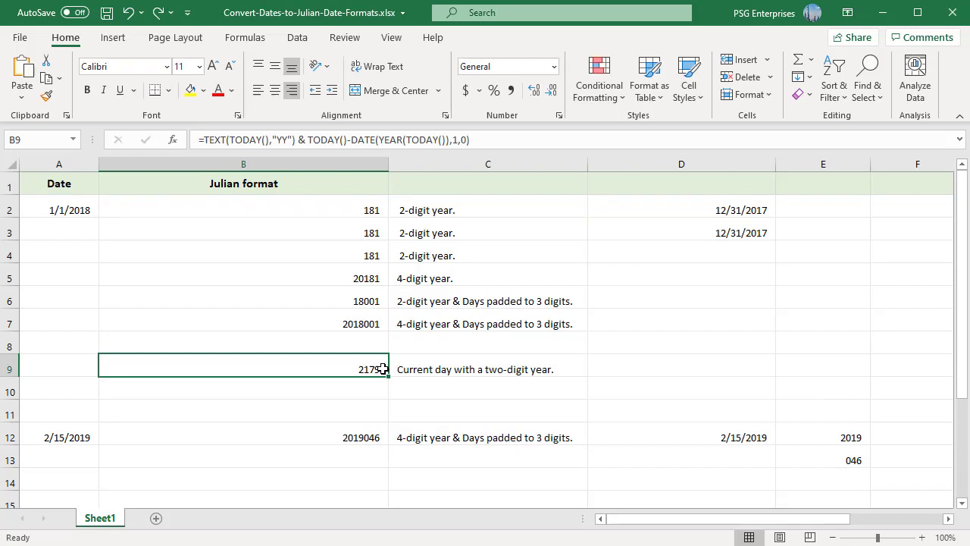
{"action": "double_click", "coordinate": [242, 370]}
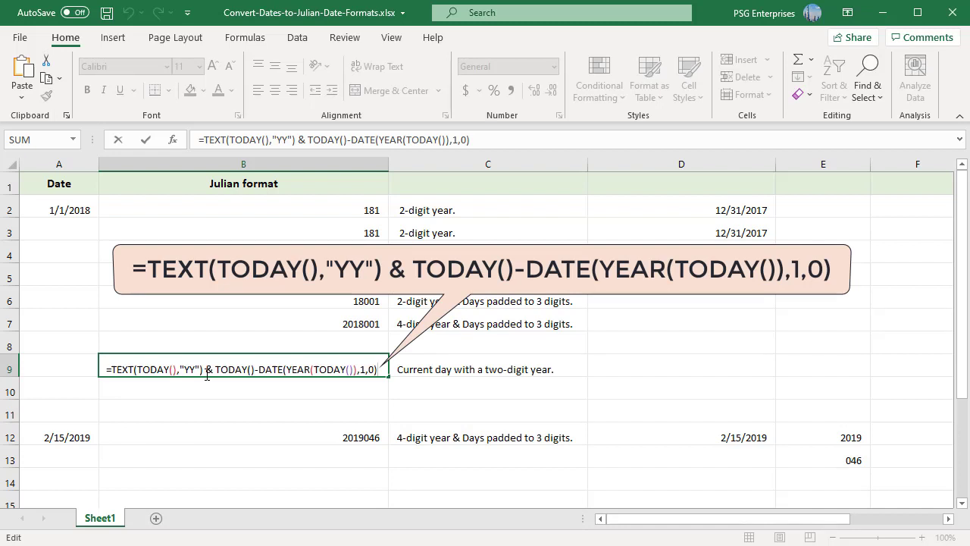
{"action": "mouse_move", "coordinate": [294, 387]}
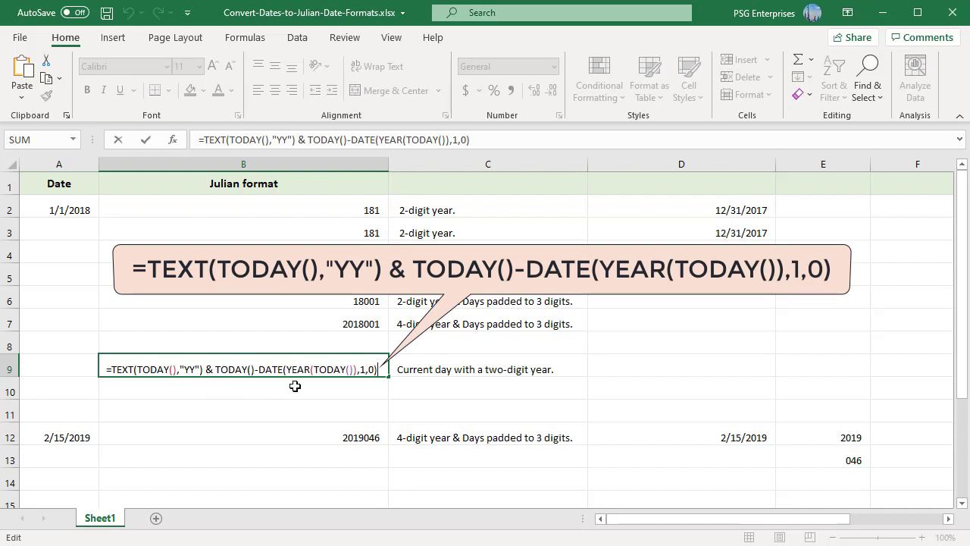
{"action": "mouse_move", "coordinate": [353, 391]}
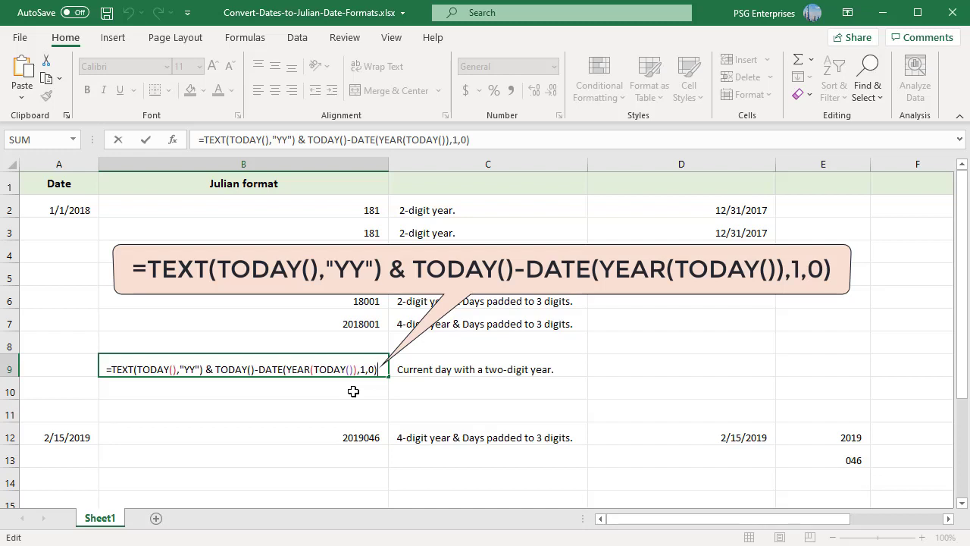
{"action": "key", "text": "enter"}
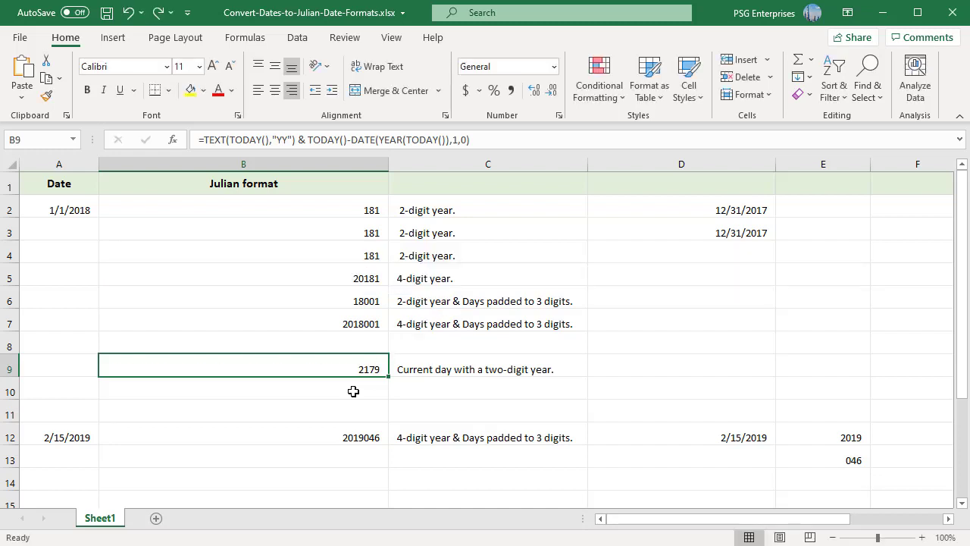
{"action": "mouse_move", "coordinate": [352, 442]}
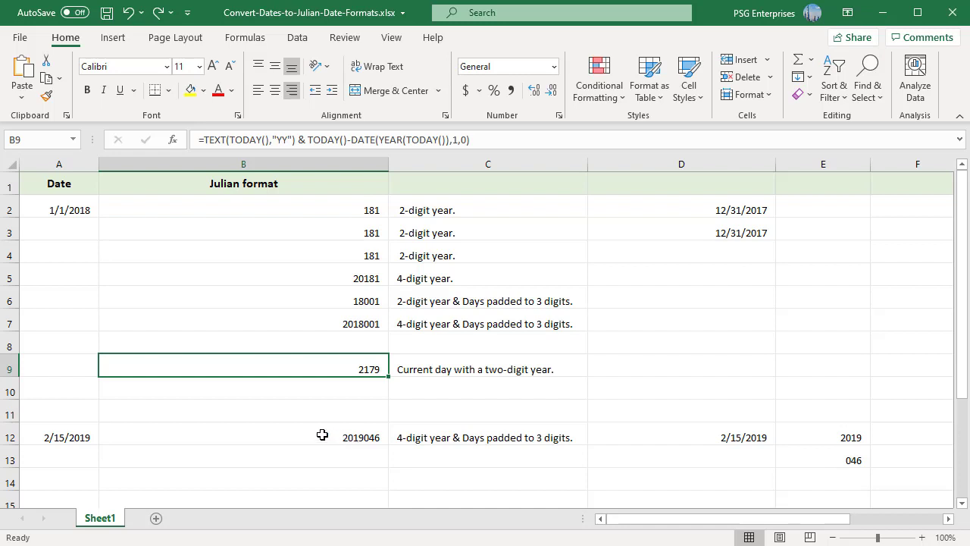
{"action": "mouse_move", "coordinate": [323, 452]}
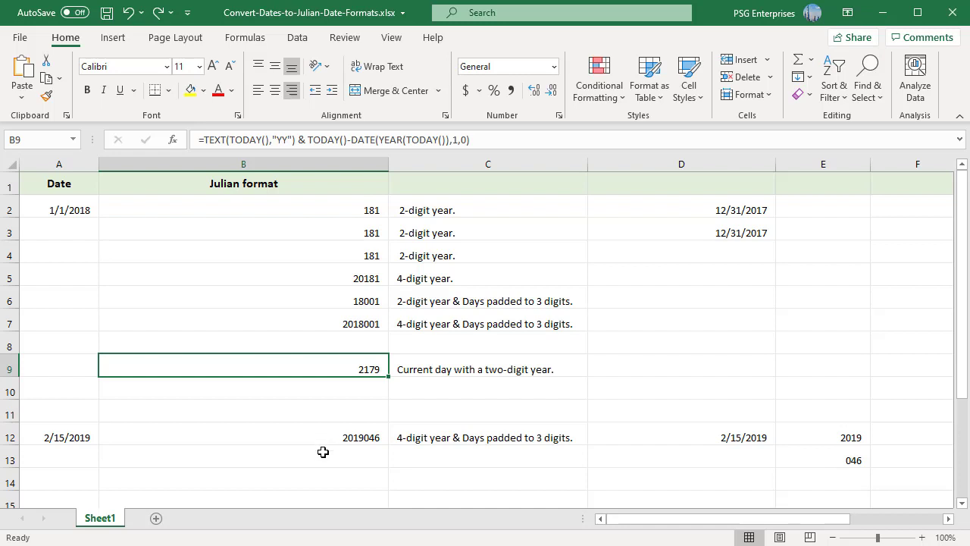
{"action": "mouse_move", "coordinate": [73, 458]}
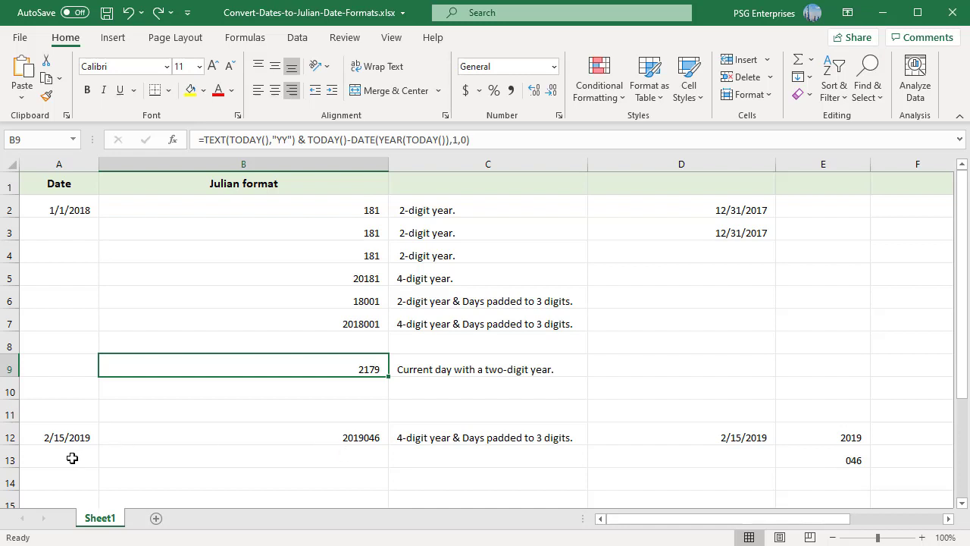
{"action": "mouse_move", "coordinate": [379, 452]}
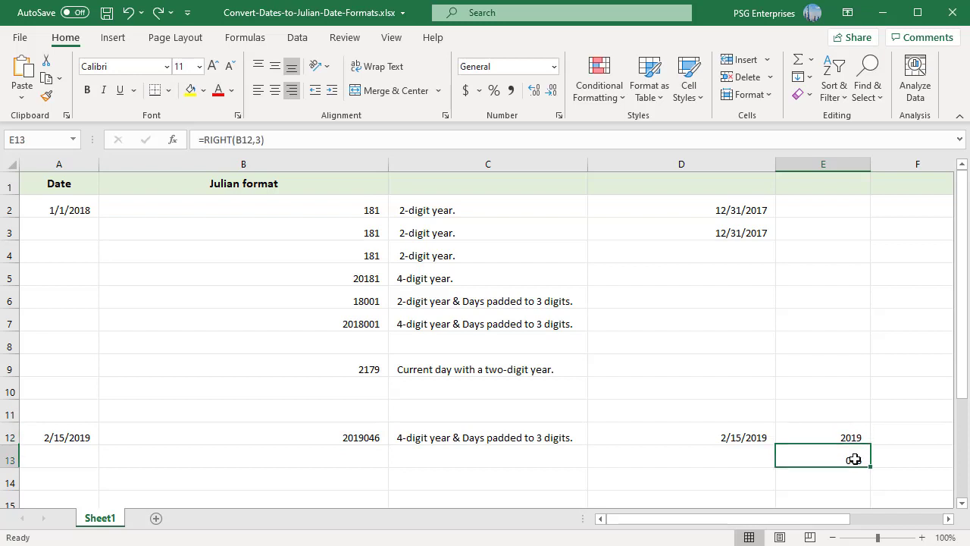
{"action": "double_click", "coordinate": [821, 461]}
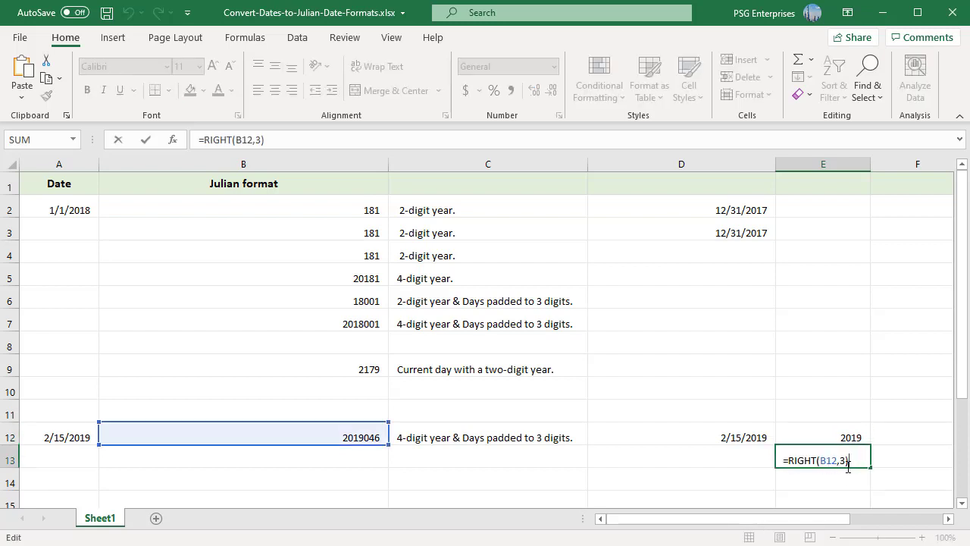
{"action": "key", "text": "Enter"}
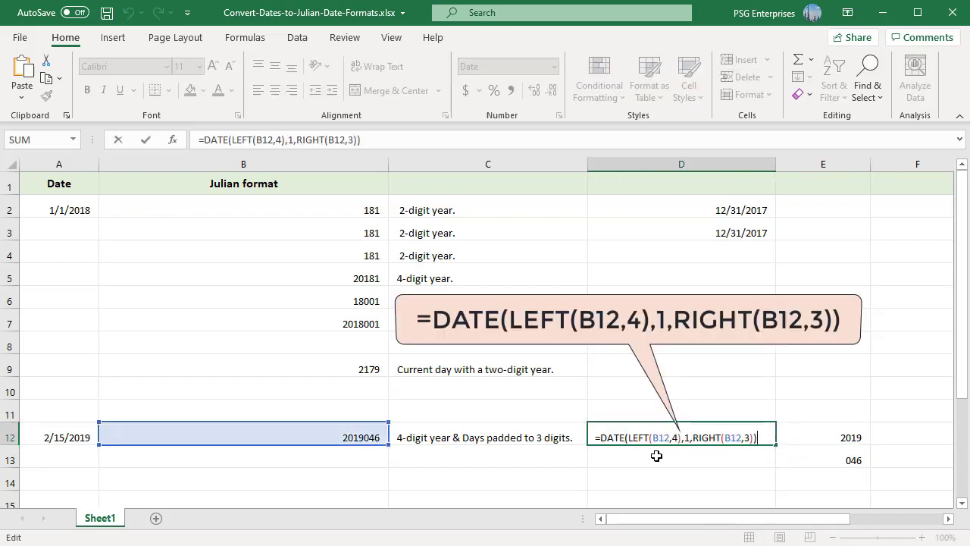
{"action": "mouse_move", "coordinate": [703, 452]}
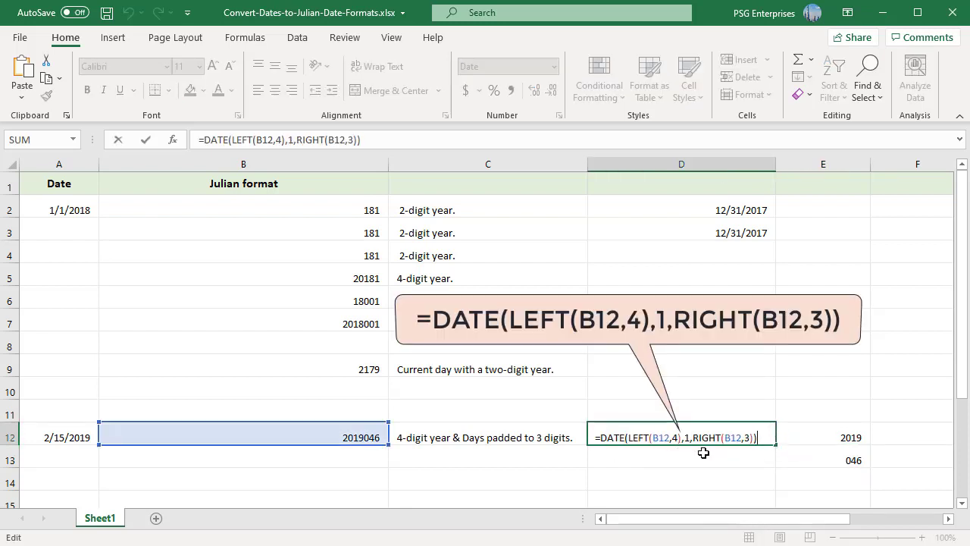
{"action": "mouse_move", "coordinate": [761, 462]}
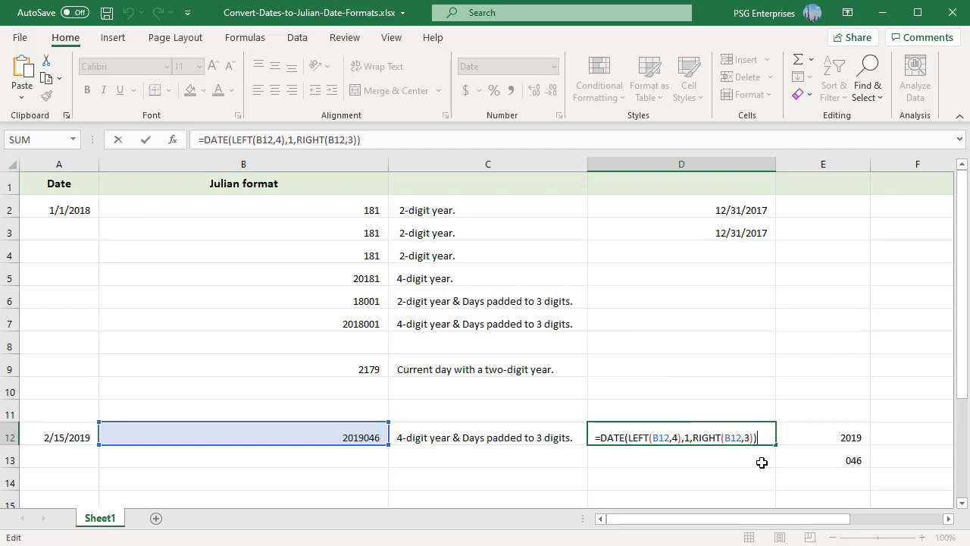
{"action": "key", "text": "Enter"}
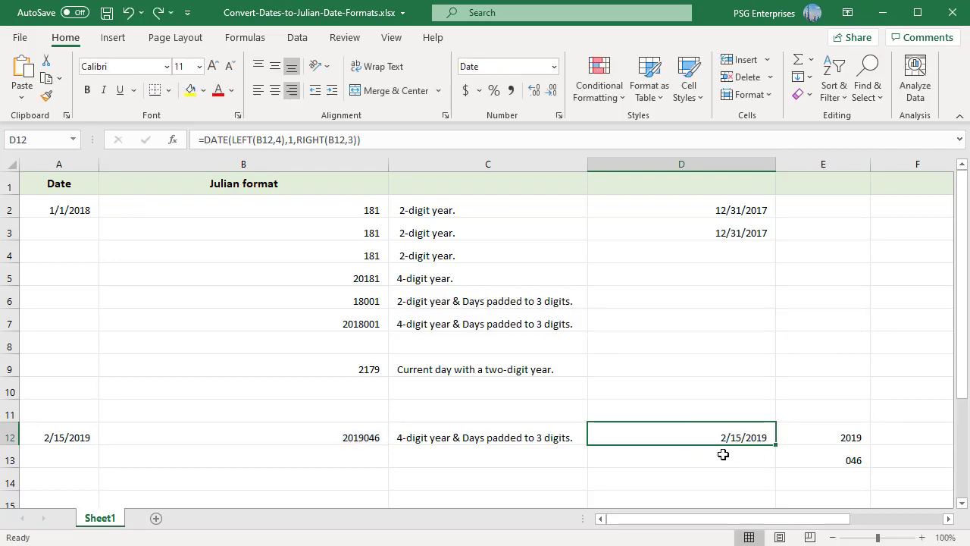